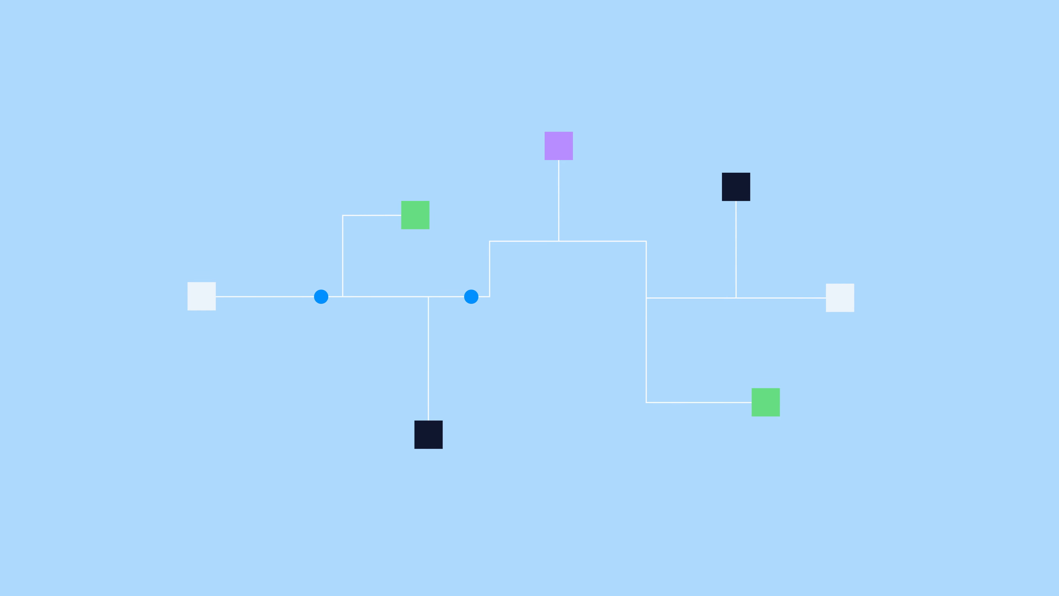
scroll("down", 3)
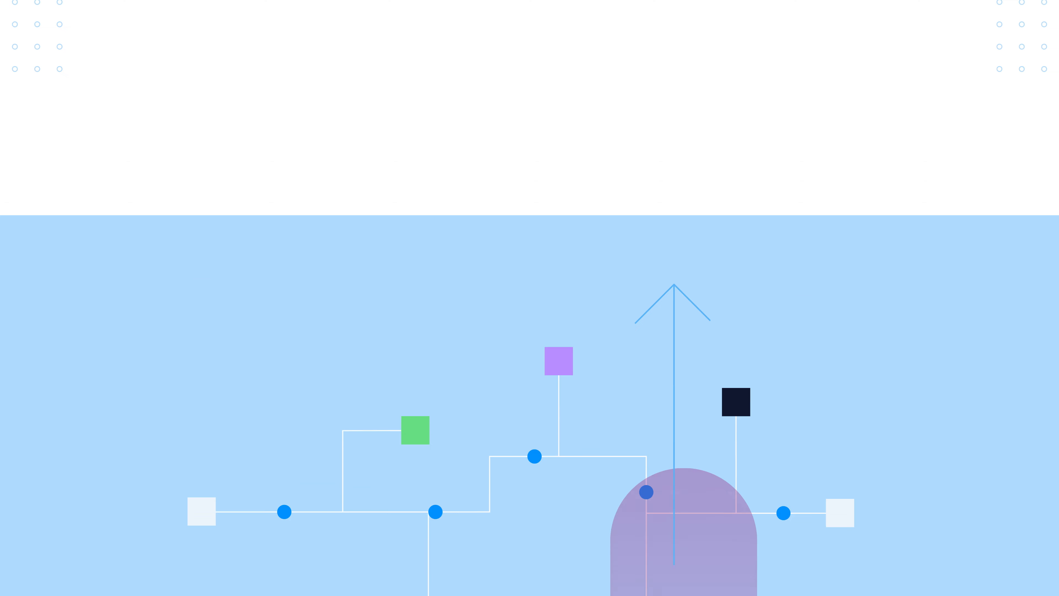